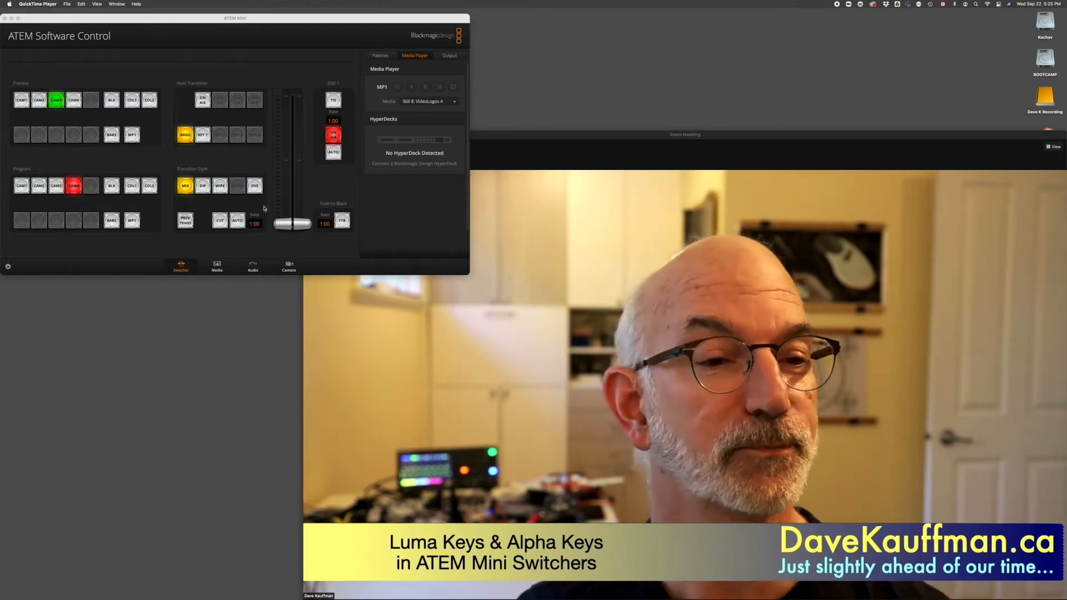
- Put CAM3 (aquarium) on program and load Still 1: AlphaKeySample into the media player
left_click(237, 220)
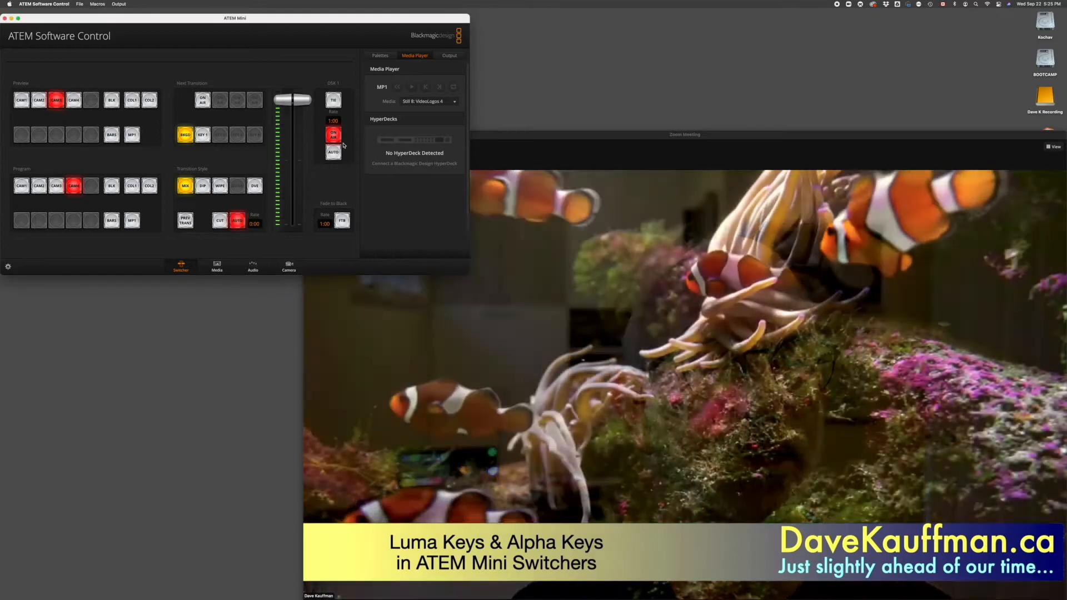
left_click(422, 101)
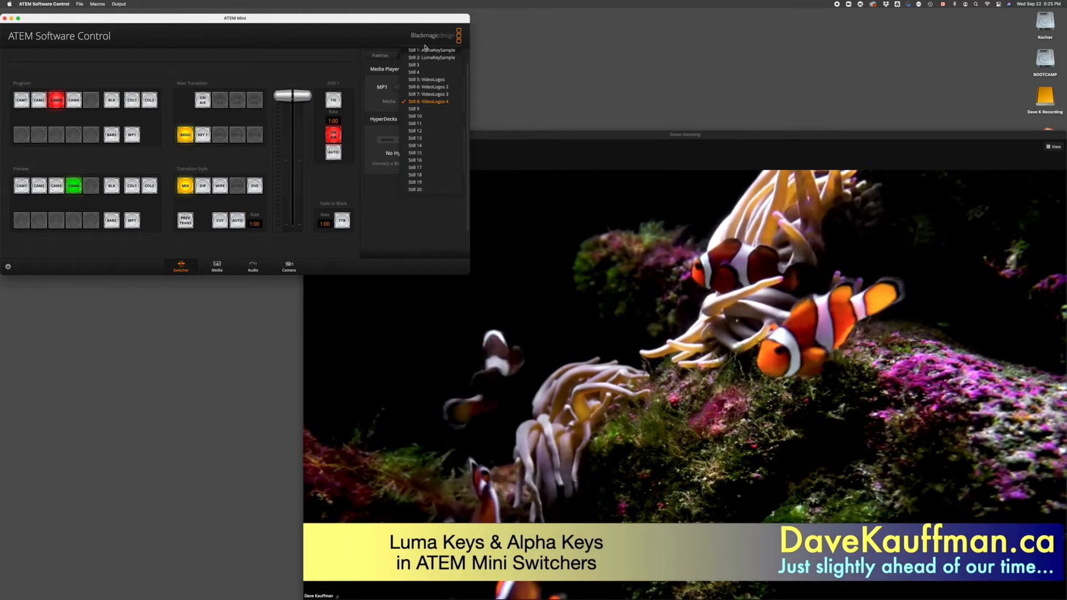
left_click(432, 50)
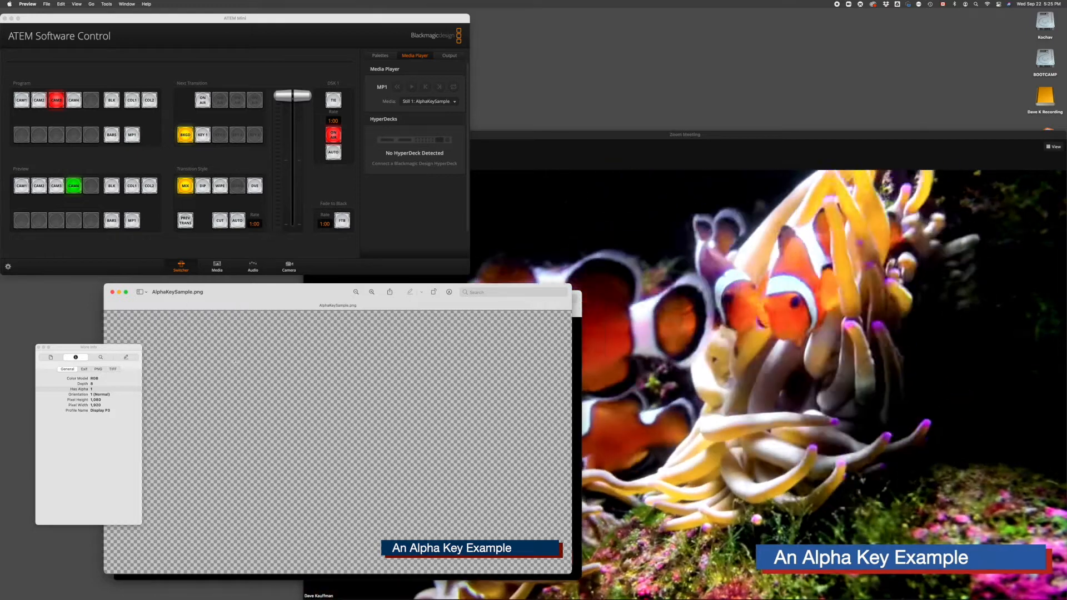
- Hide the image background in Preview, view LumaKeySample.jpeg, then close the sample windows
left_click(77, 4)
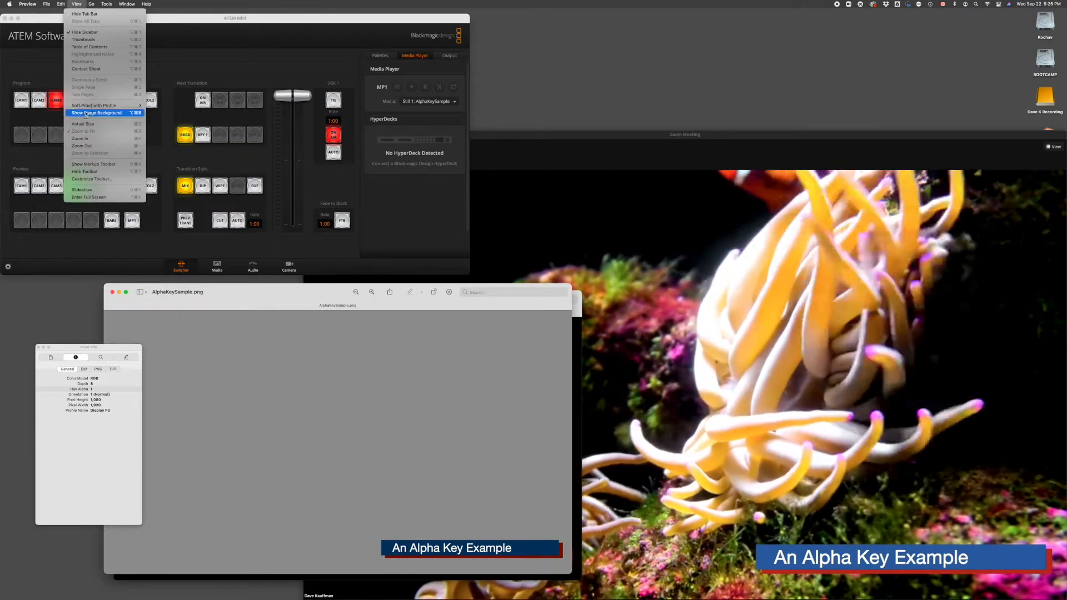
left_click(99, 113)
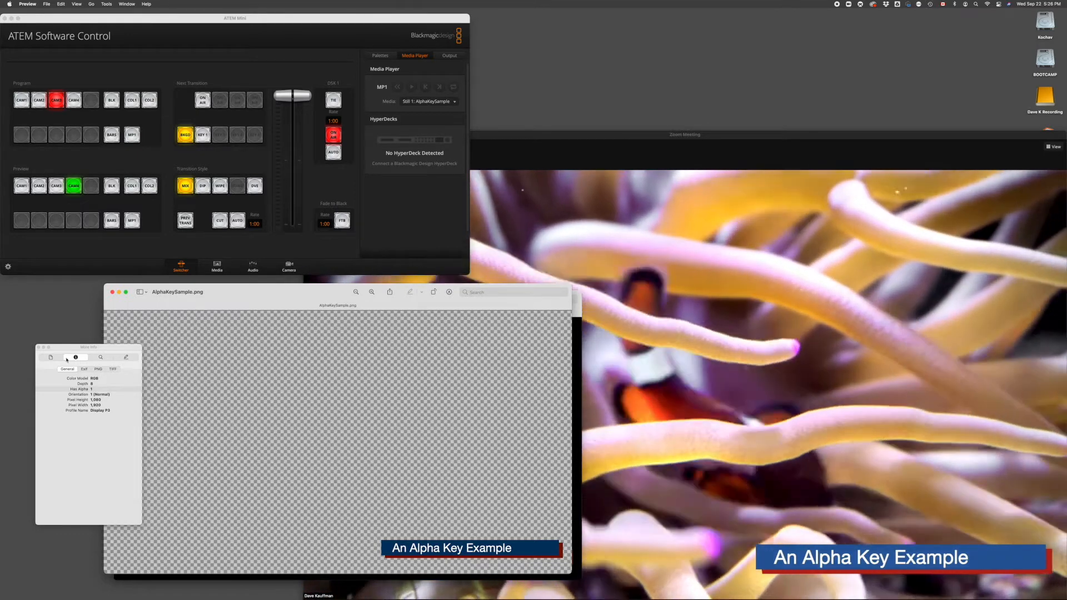
left_click(68, 389)
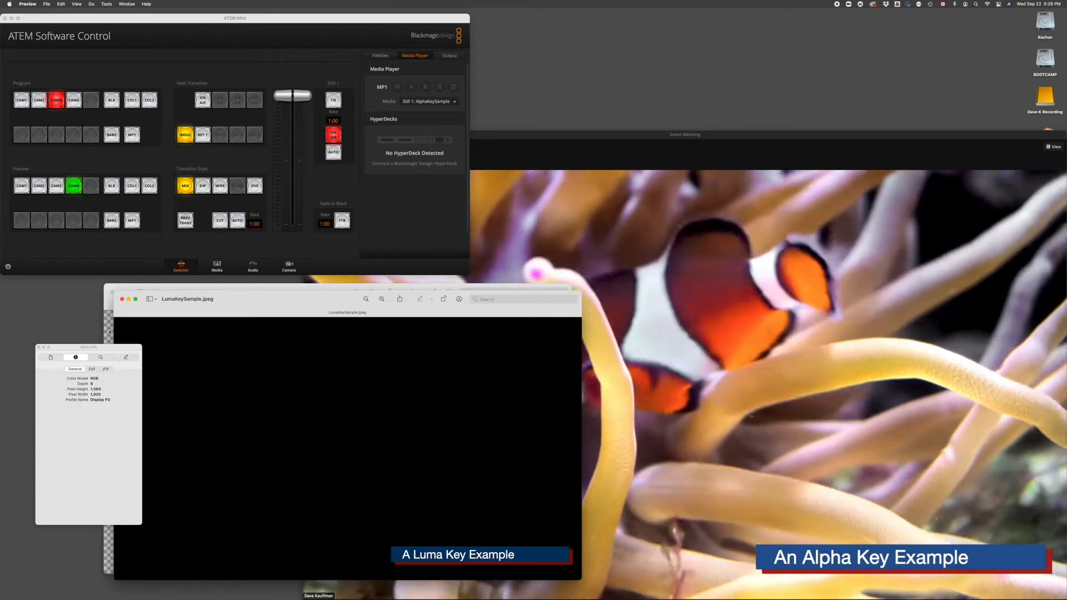
left_click(123, 299)
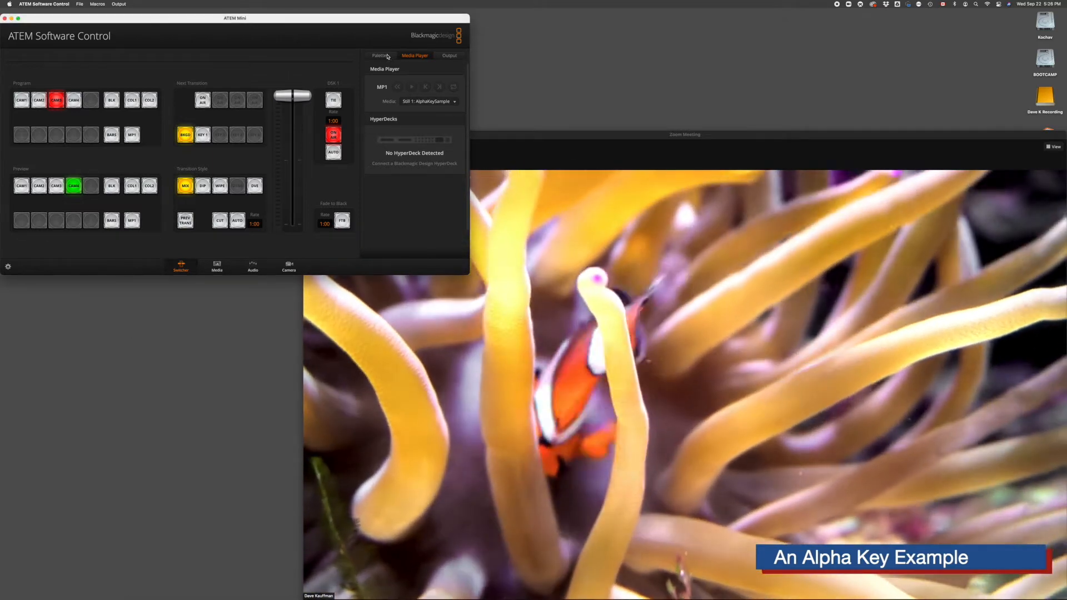
- Show the Downstream Key settings in the Palettes tab
left_click(379, 55)
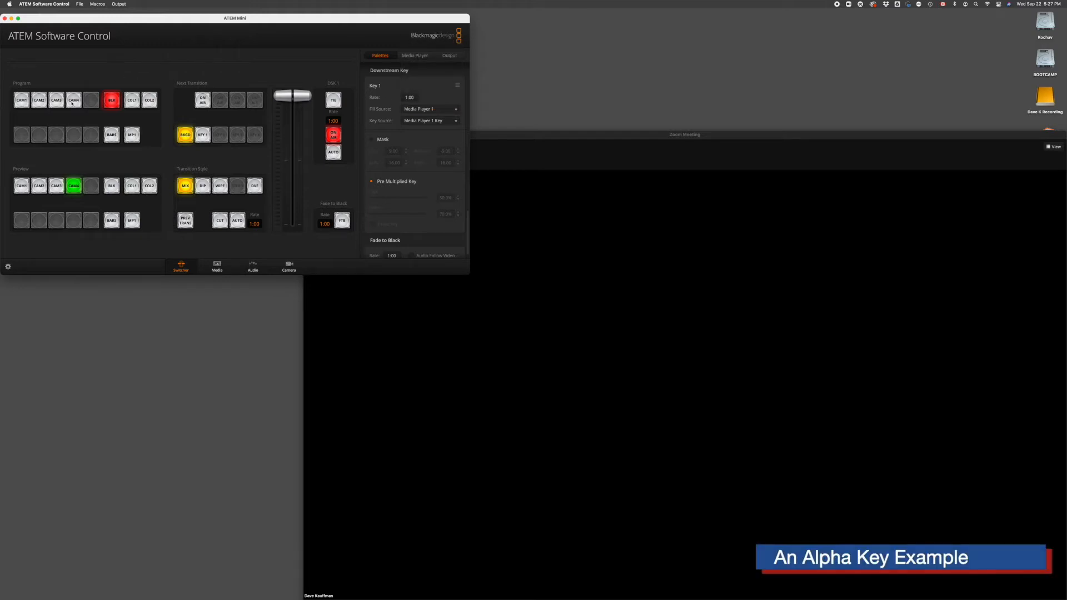
- Return CAM3 (aquarium) to the program output
left_click(56, 100)
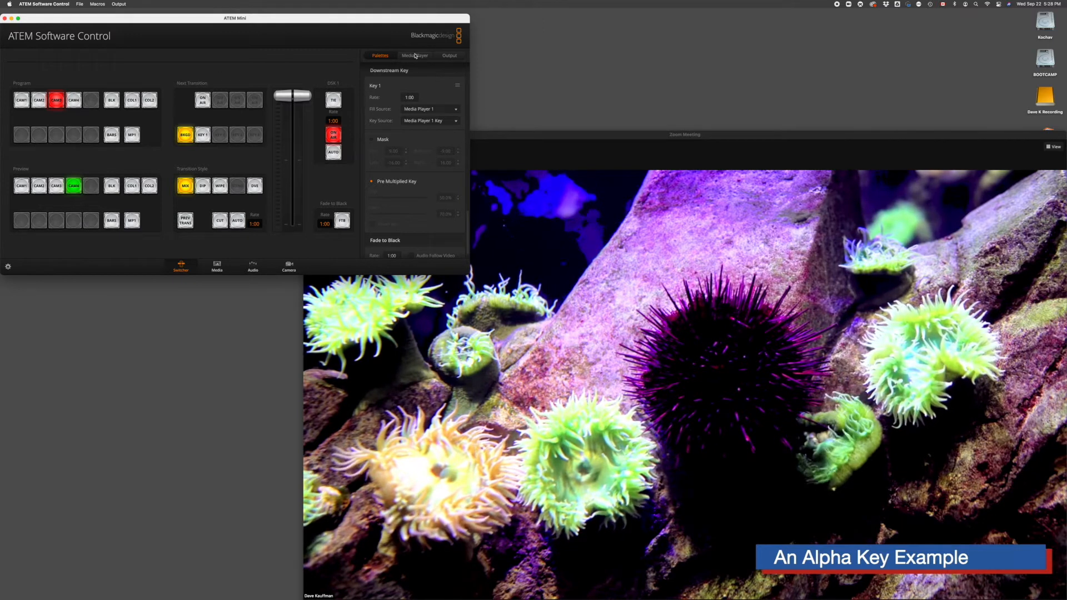
- Load Still 2: LumaKeySample into media player 1 and return to the downstream key settings
left_click(414, 55)
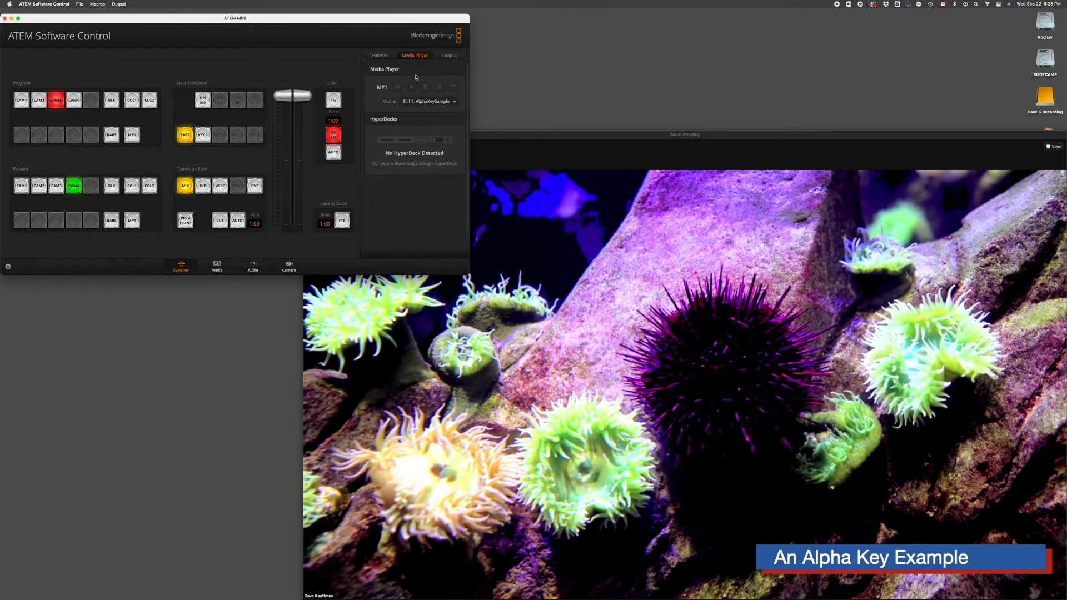
left_click(428, 101)
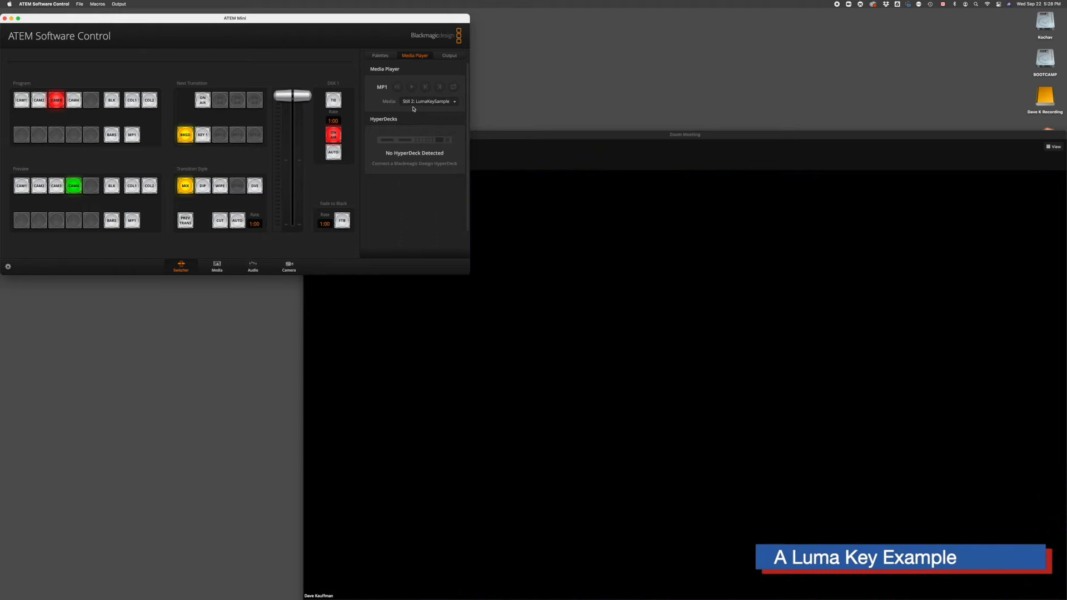
mouse_move(429, 116)
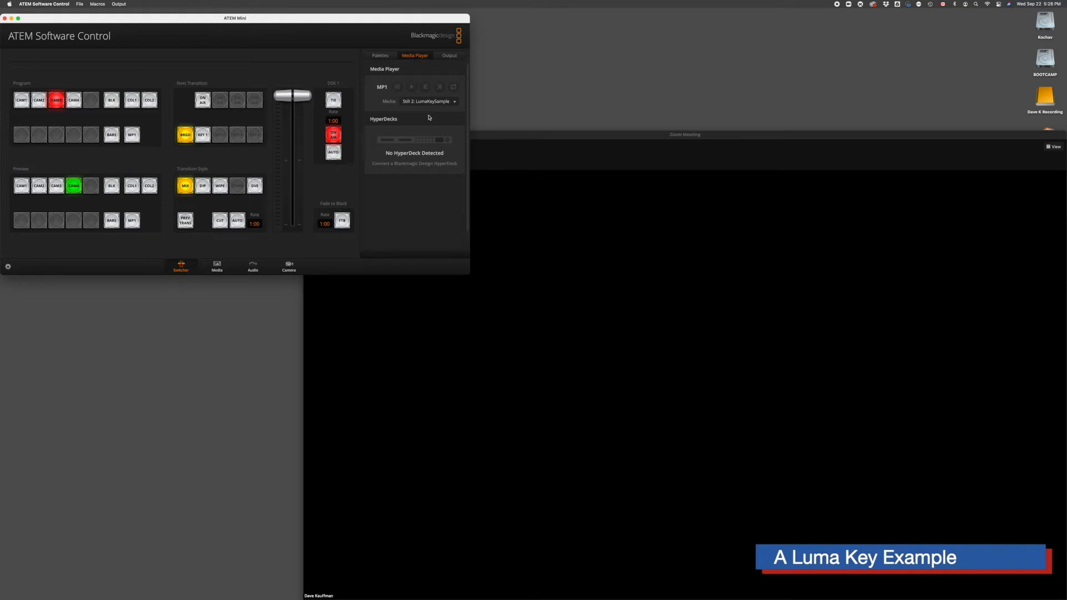
mouse_move(381, 57)
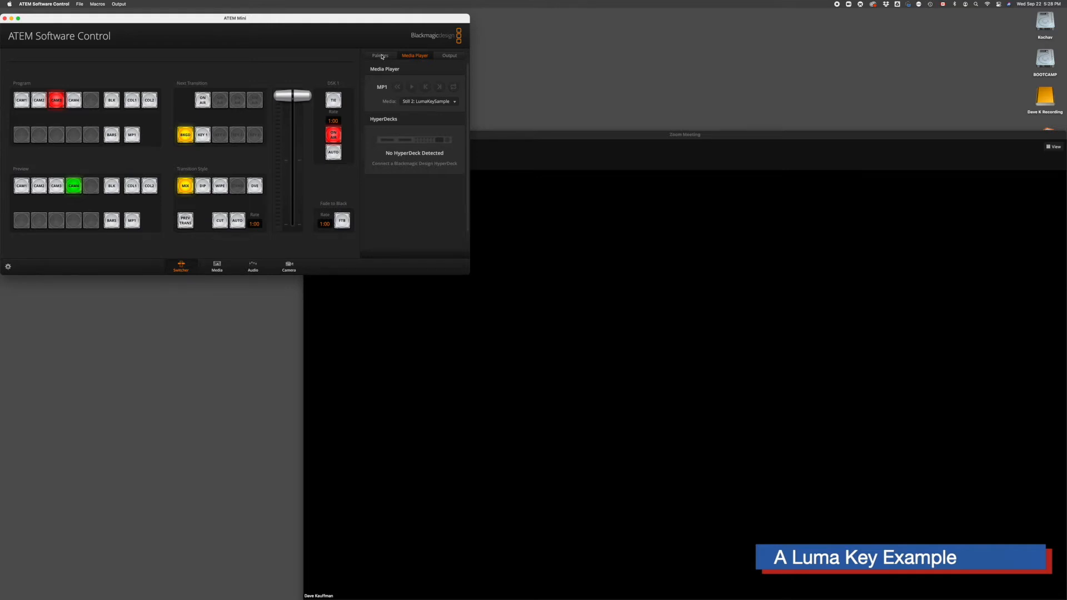
left_click(380, 55)
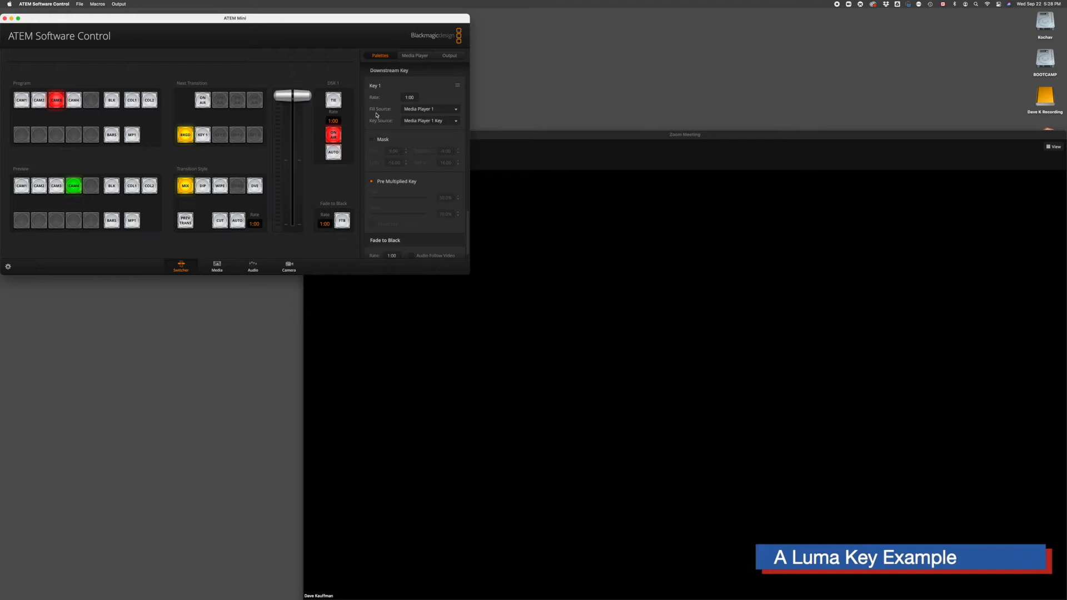
mouse_move(435, 129)
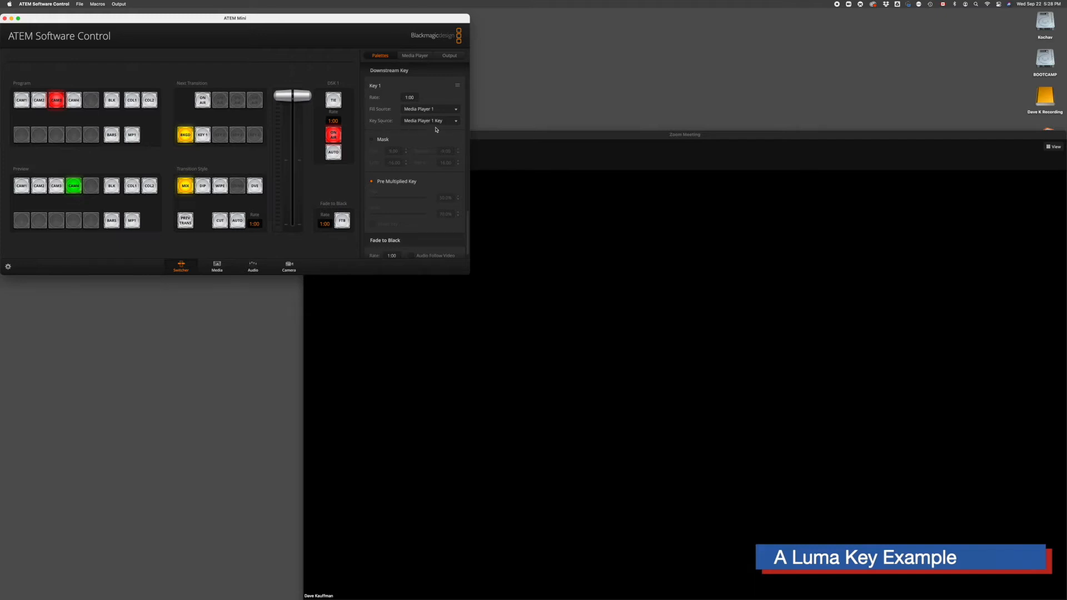
mouse_move(446, 121)
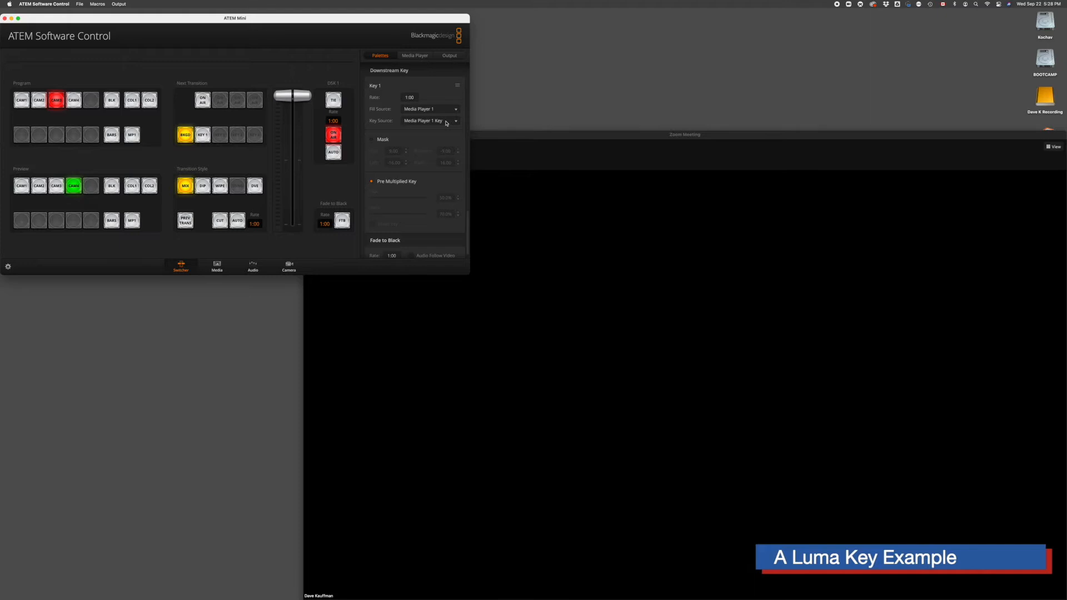
- Set the downstream key's Fill Source and Key Source both to Media Player 1
left_click(455, 120)
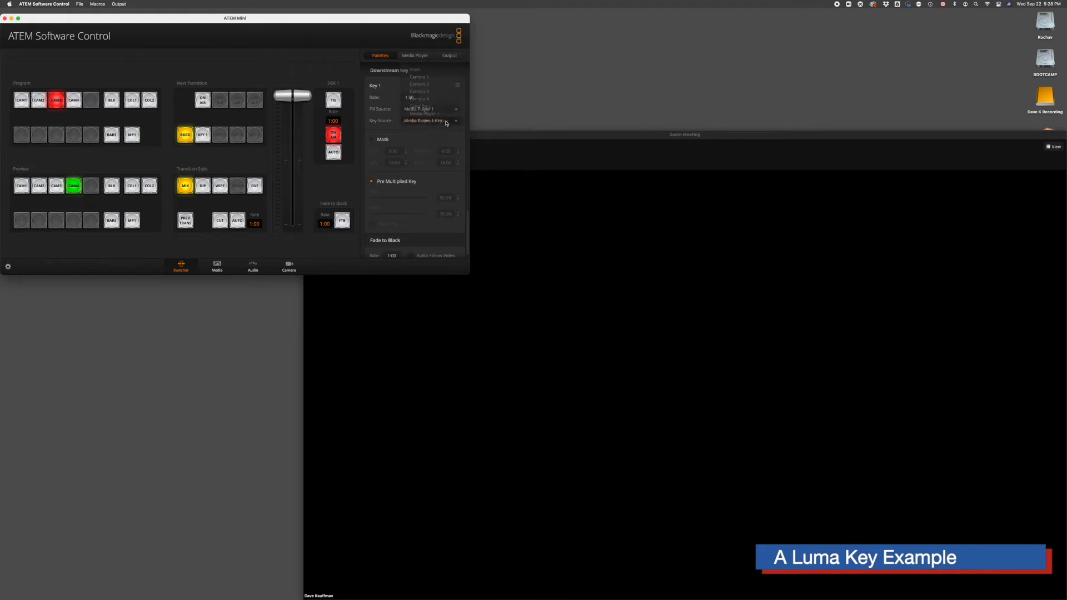
left_click(430, 109)
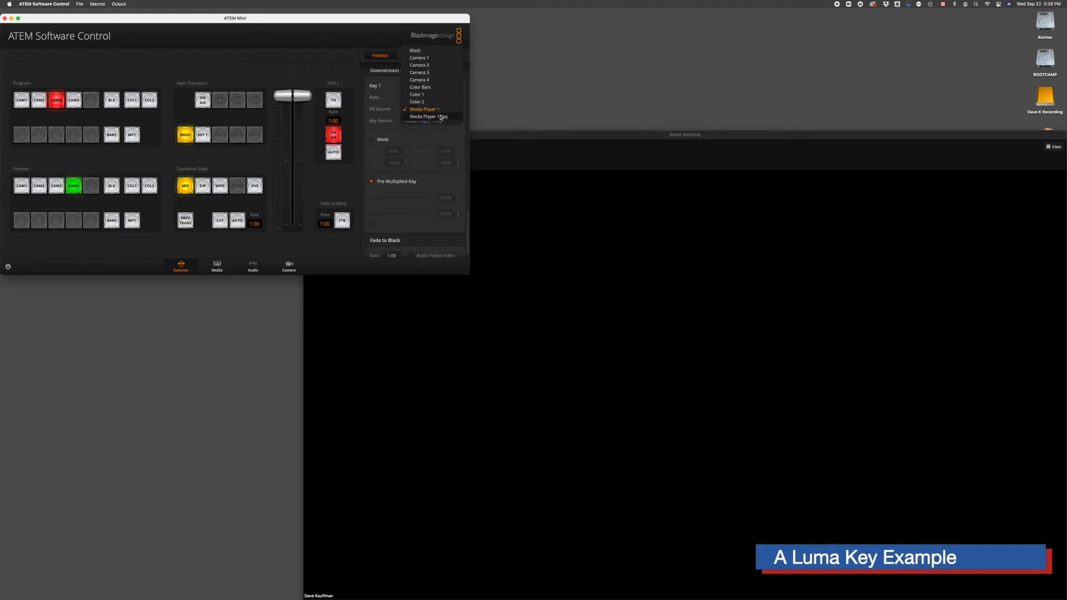
left_click(429, 116)
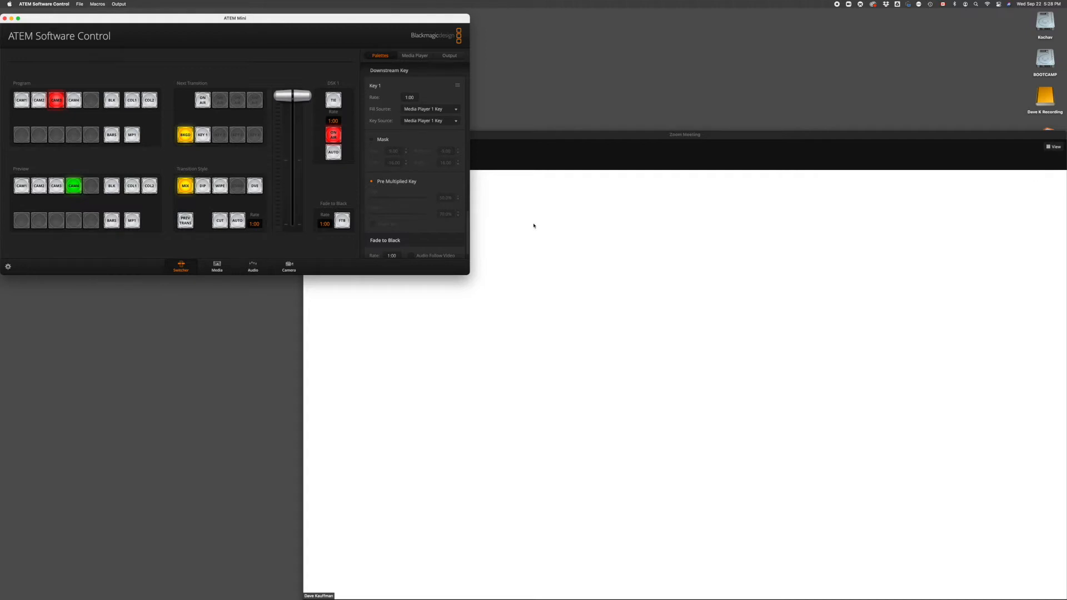
left_click(430, 109)
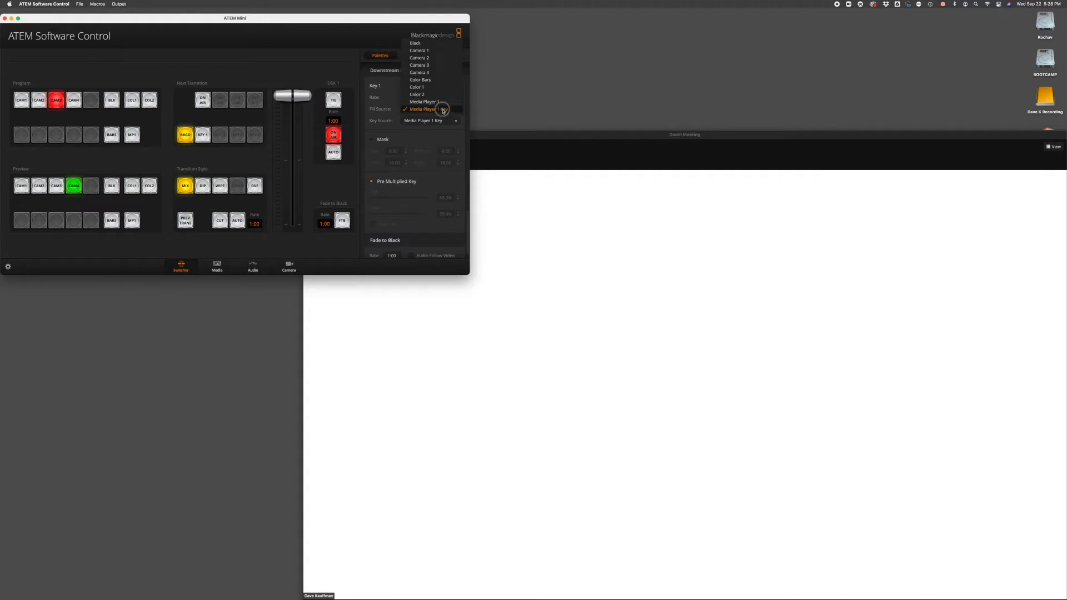
left_click(422, 109)
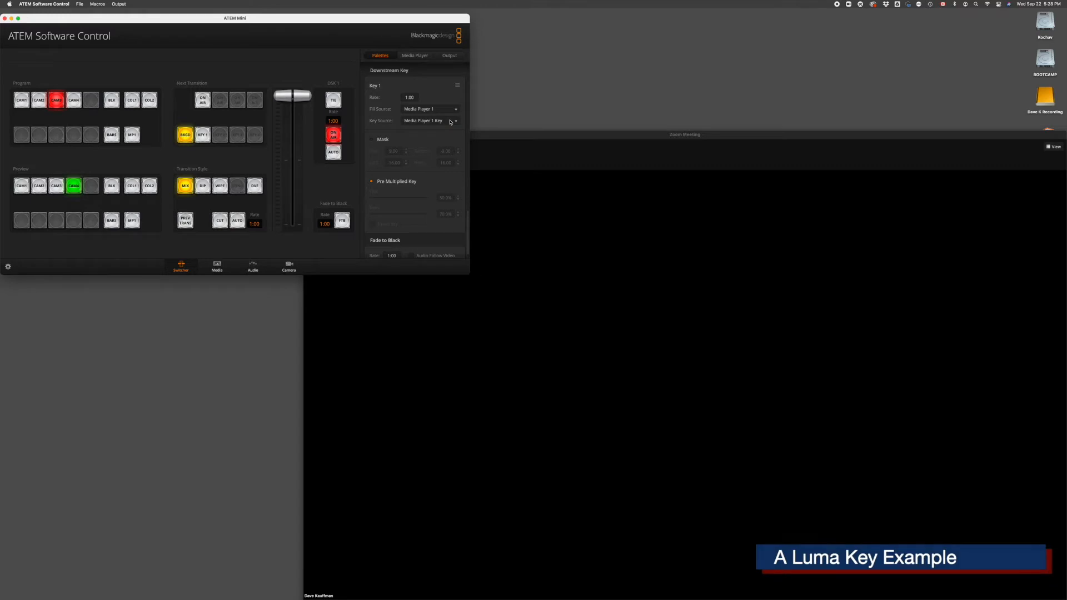
left_click(453, 121)
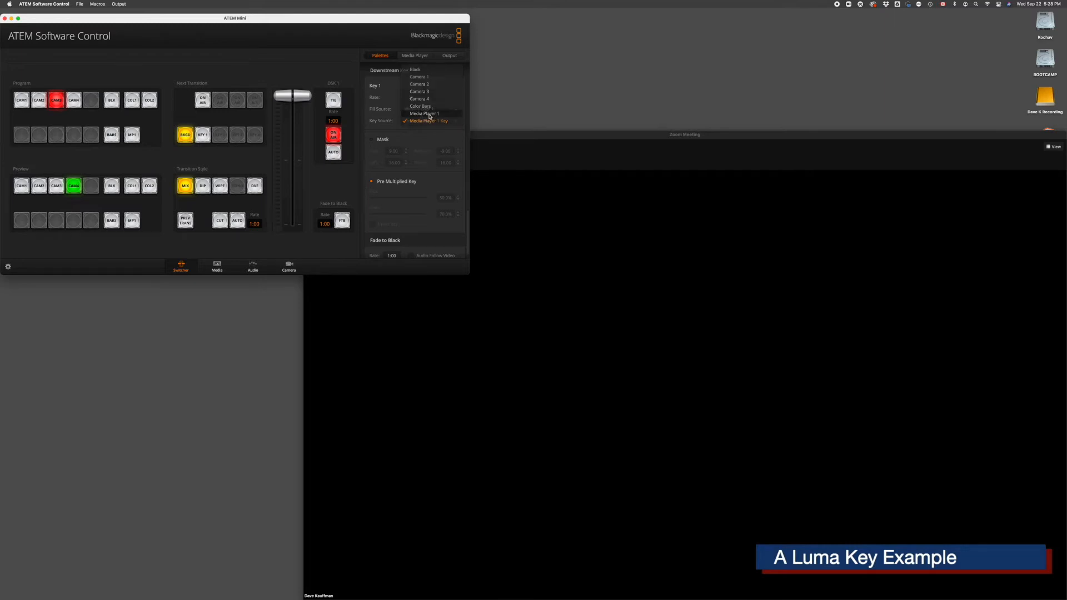
left_click(423, 113)
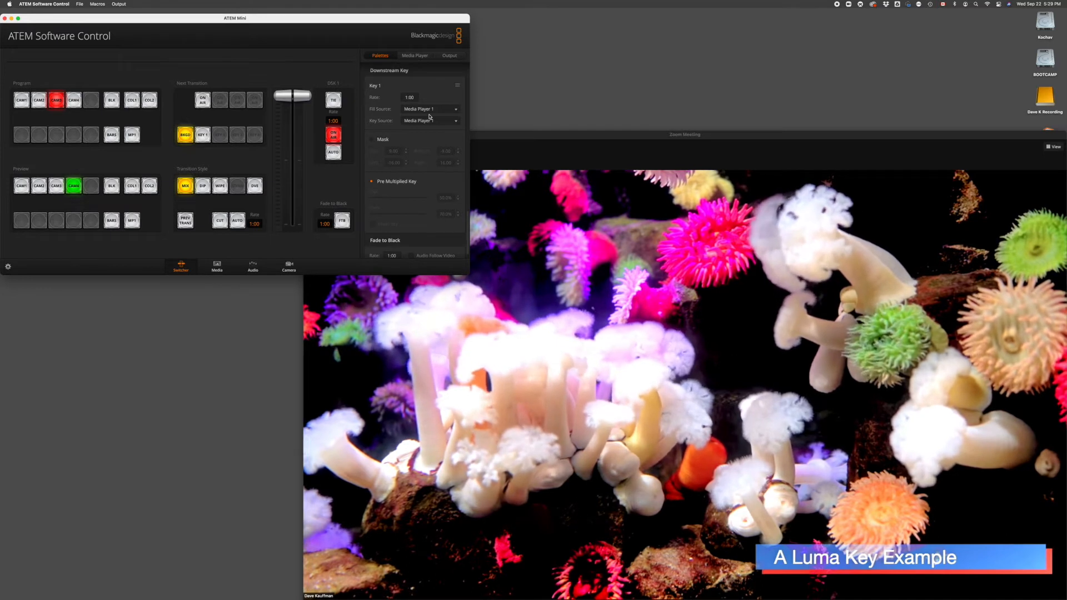
- Load Still 5: VideoLogos into media player 1 so the logo keys over the video
left_click(414, 55)
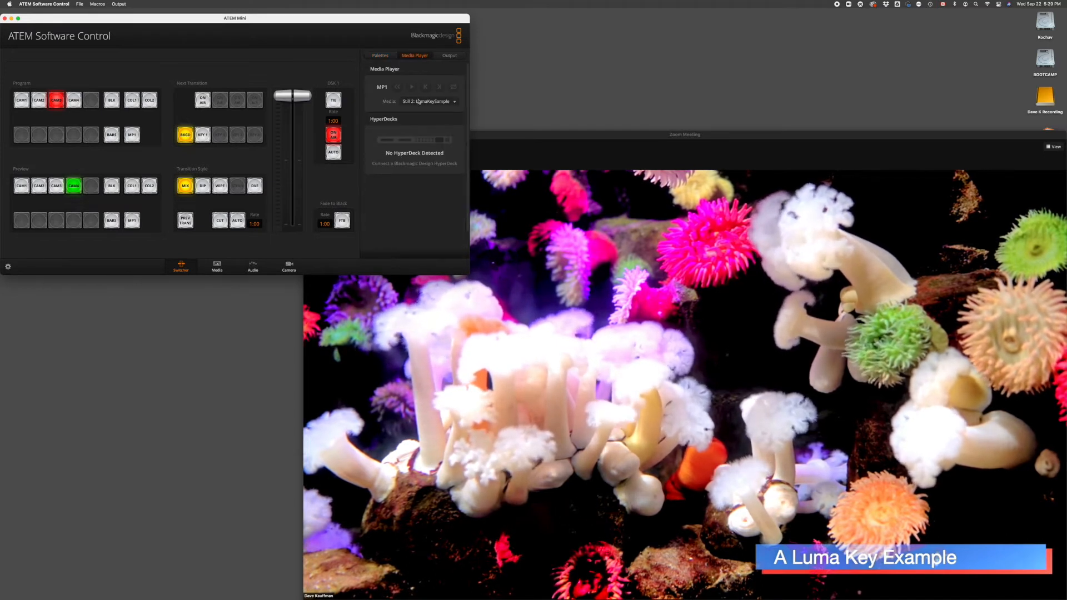
left_click(430, 101)
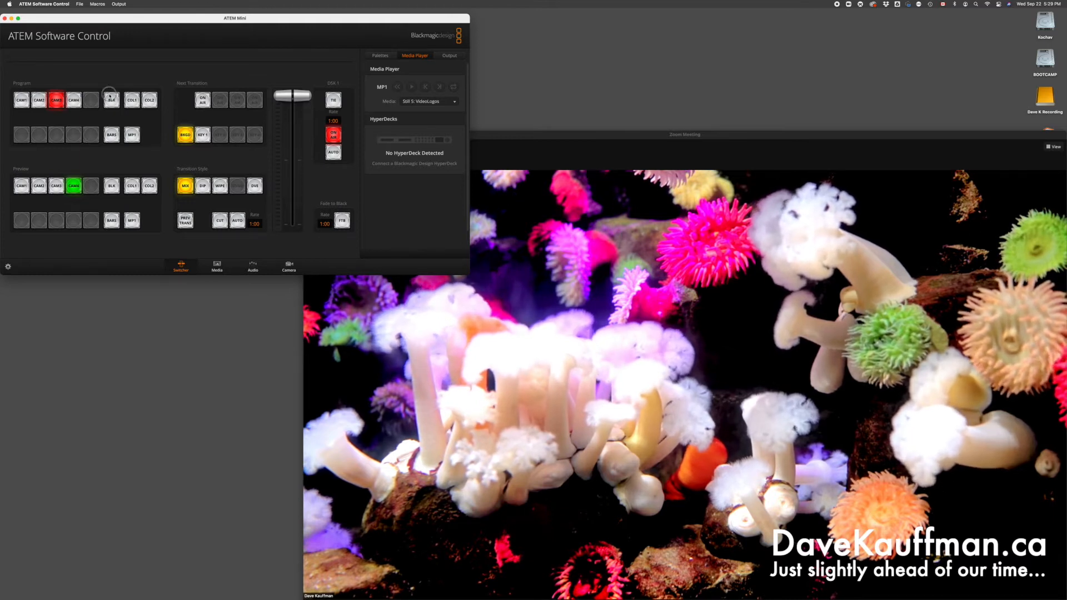
left_click(111, 100)
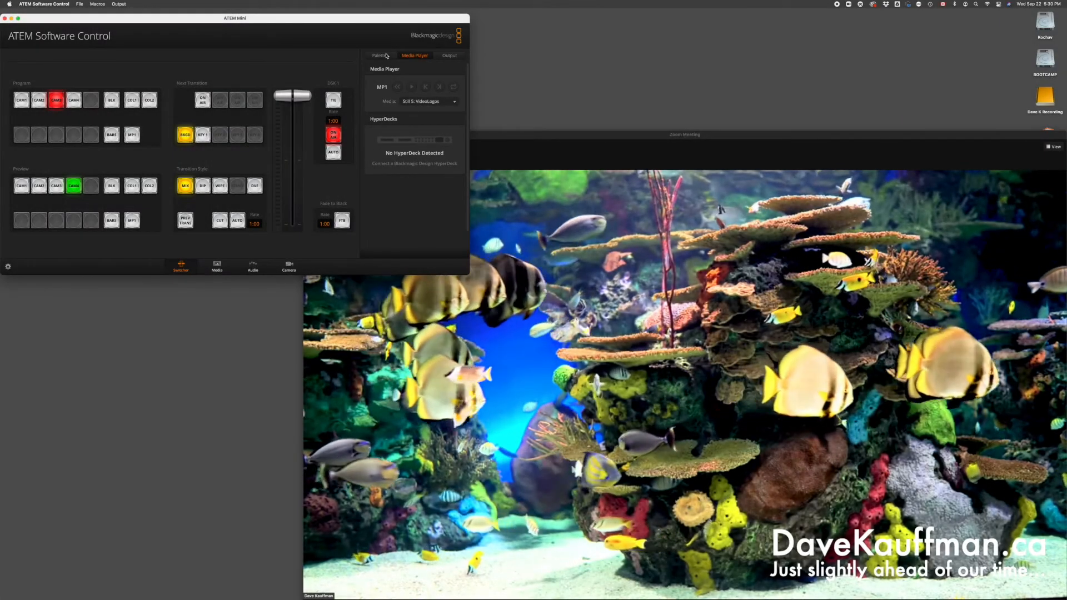
- Load Still 6: VideoLogos 2, then Still 7: VideoLogos 3, and cut to the presenter camera
left_click(431, 101)
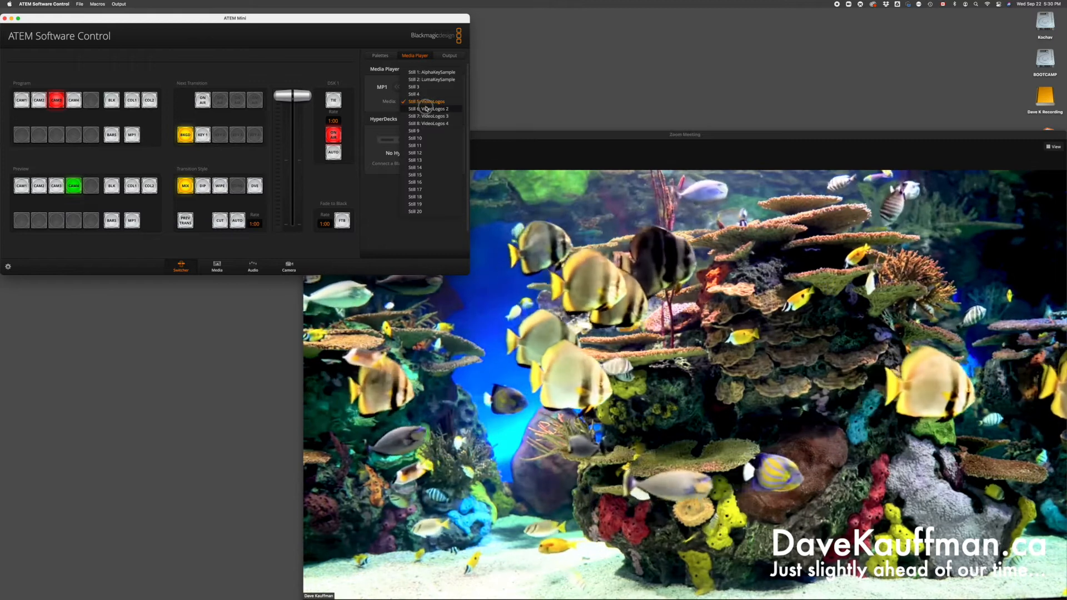
left_click(425, 101)
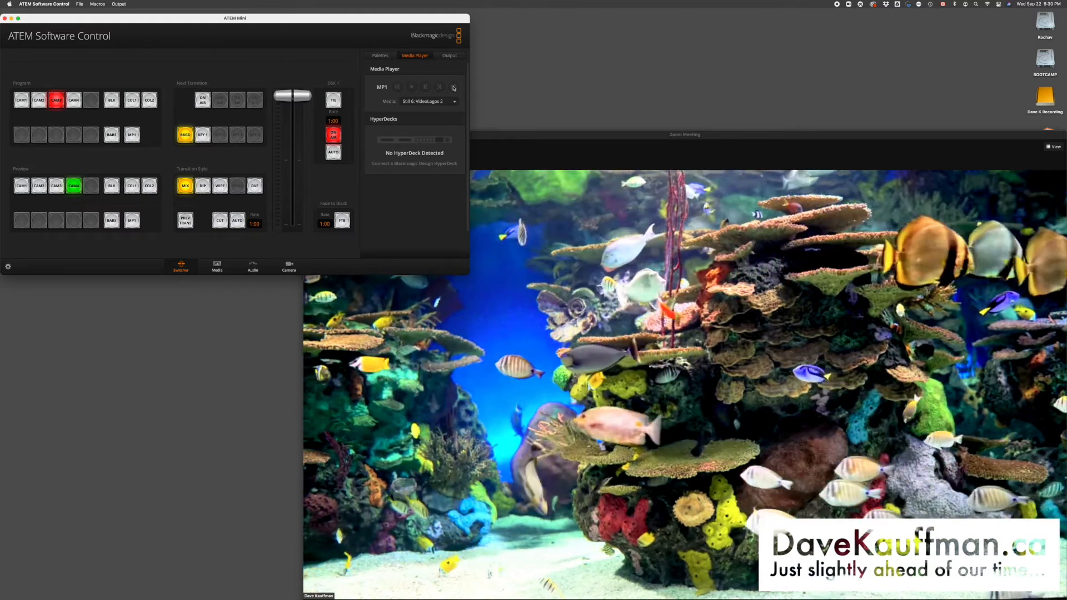
left_click(454, 102)
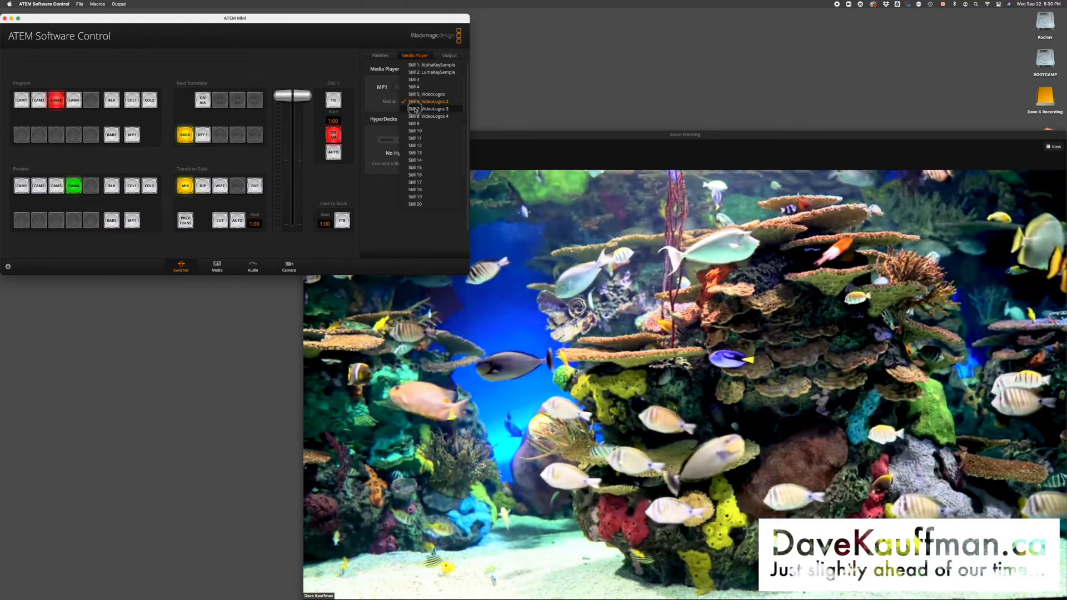
left_click(429, 107)
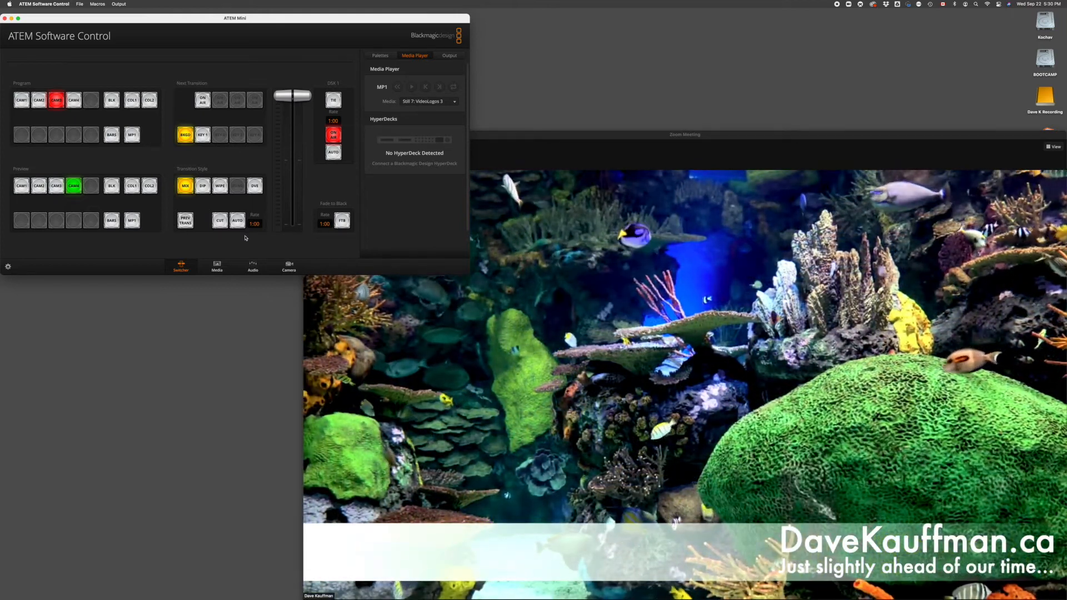
left_click(236, 220)
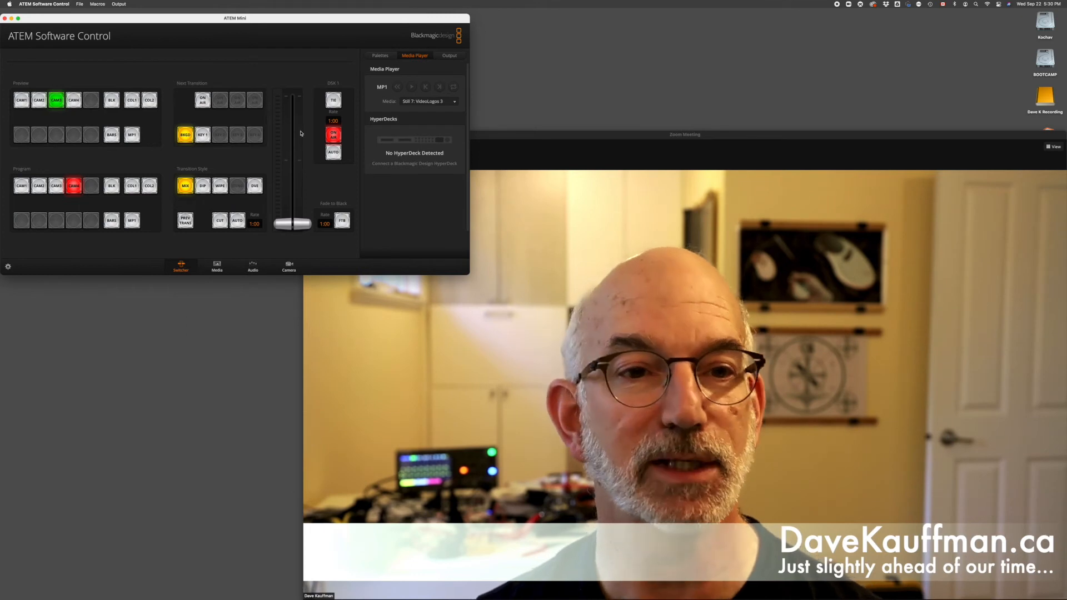
- Load Still 8: VideoLogos 4 into the media player
left_click(453, 101)
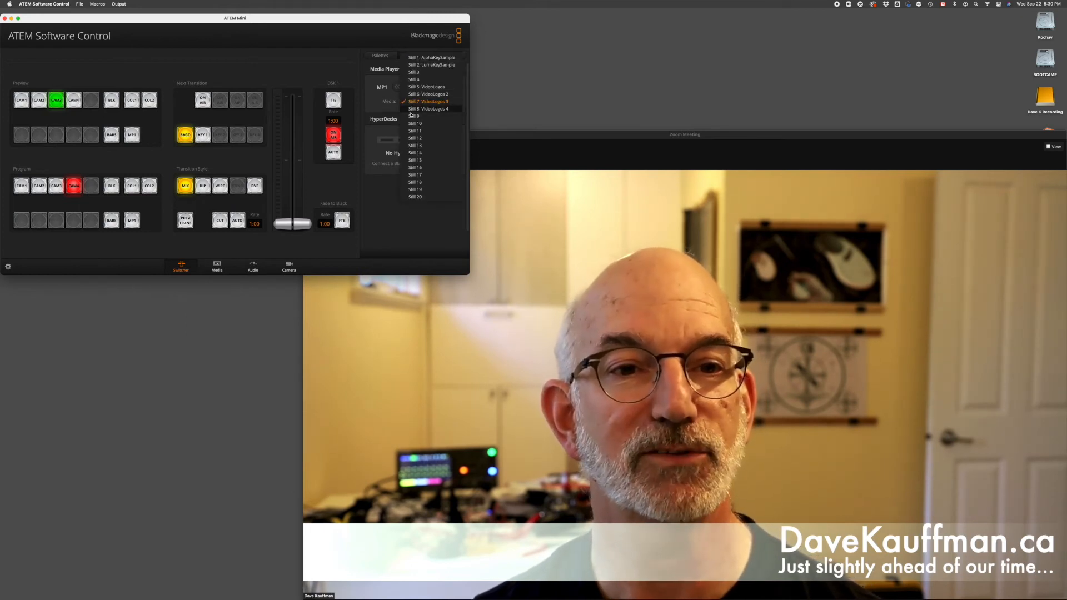
left_click(428, 107)
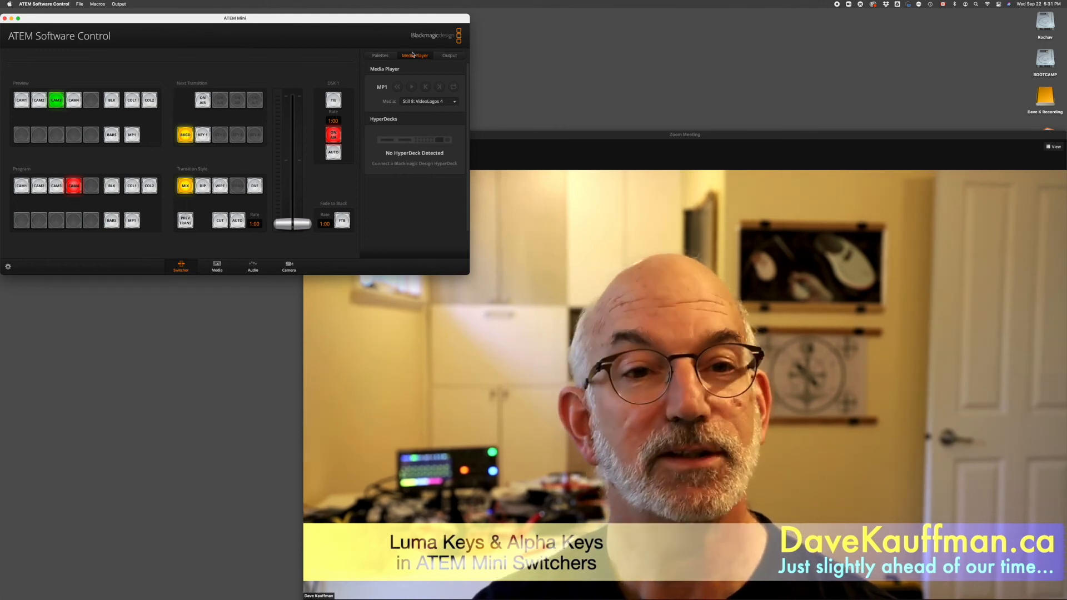
- Set the downstream key's Key Source to Media Player 1 Key
left_click(380, 55)
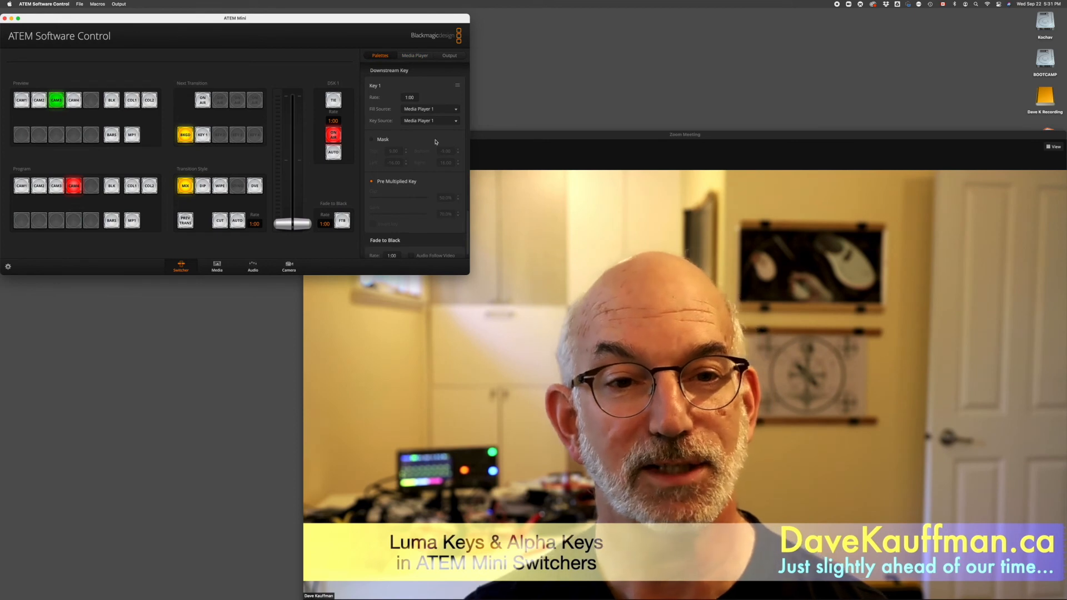
left_click(429, 120)
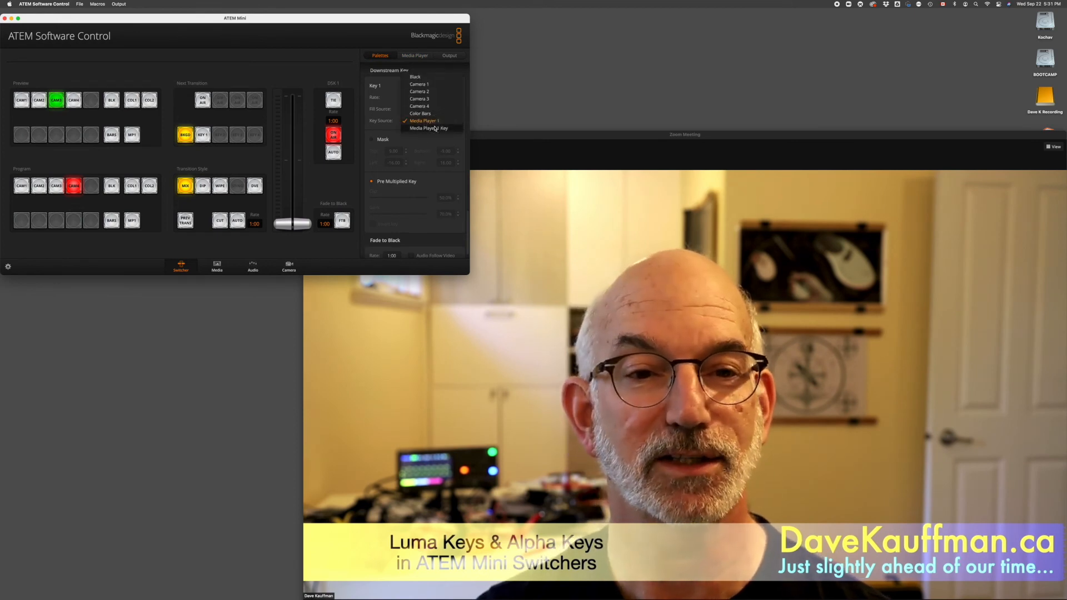
left_click(429, 128)
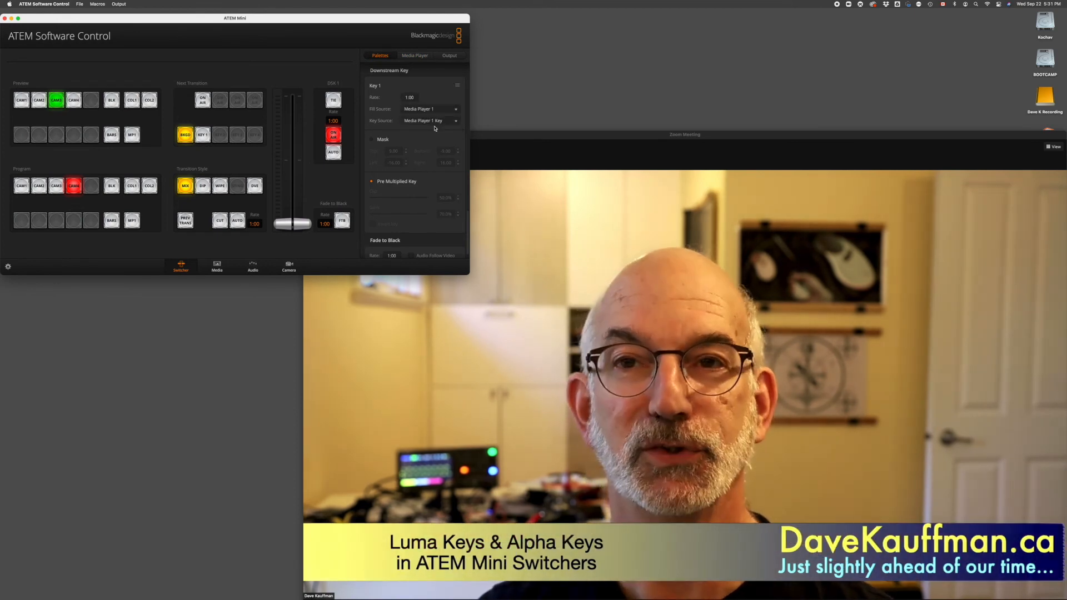